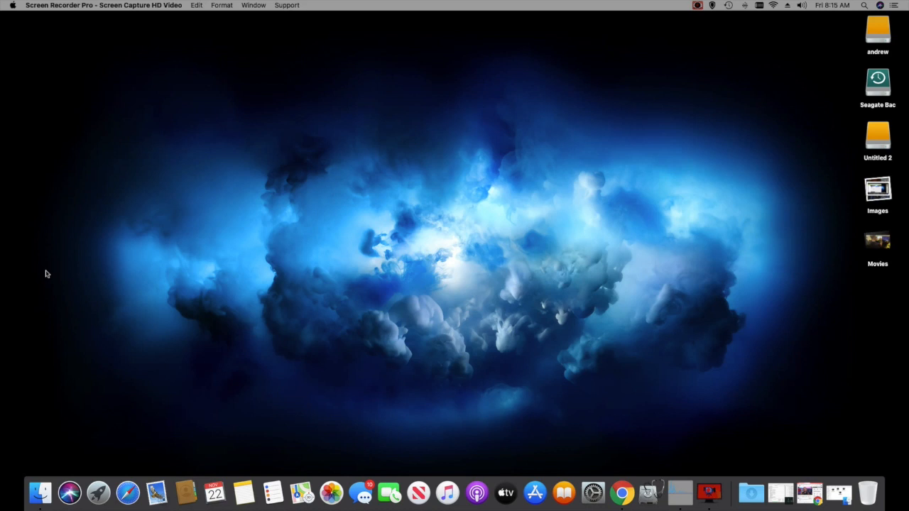
{"action": "mouse_move", "coordinate": [83, 270]}
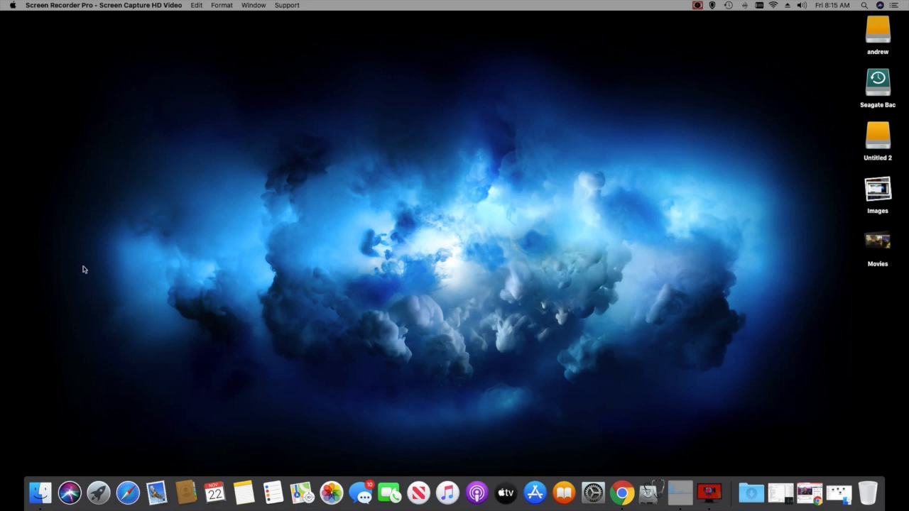
Show the article's opening paragraph reporting Du Quoin's 42-28 Class 2A second-round upset of top-seeded Tri-Valley.
{"action": "left_click", "coordinate": [697, 6]}
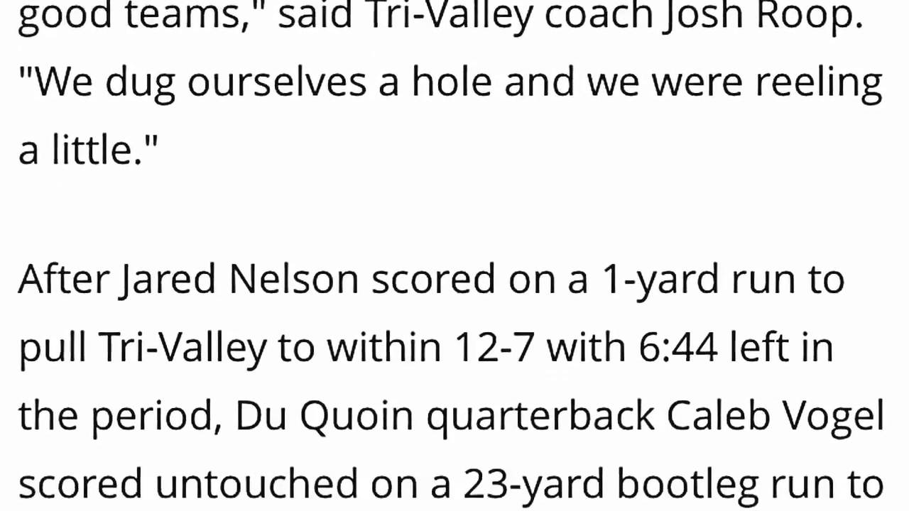
{"action": "scroll", "scroll_direction": "down", "scroll_amount": 3}
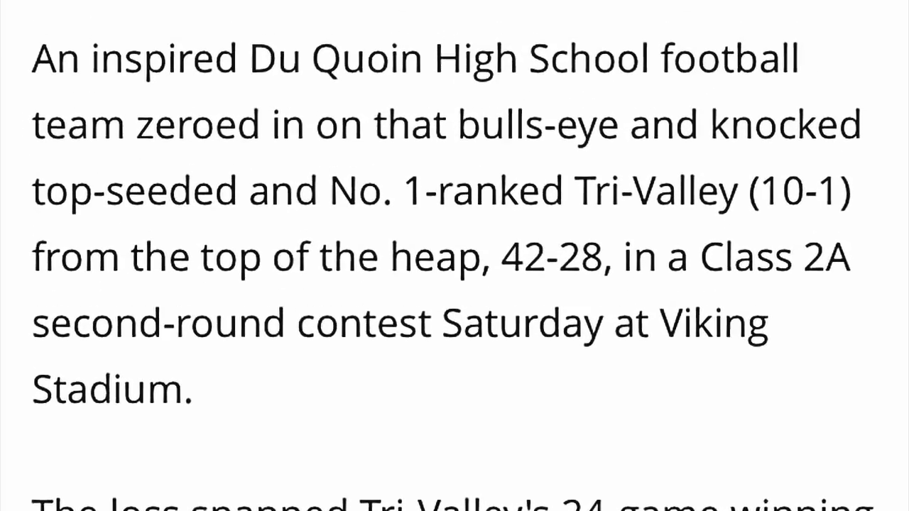
{"action": "scroll", "scroll_direction": "down", "scroll_amount": 3}
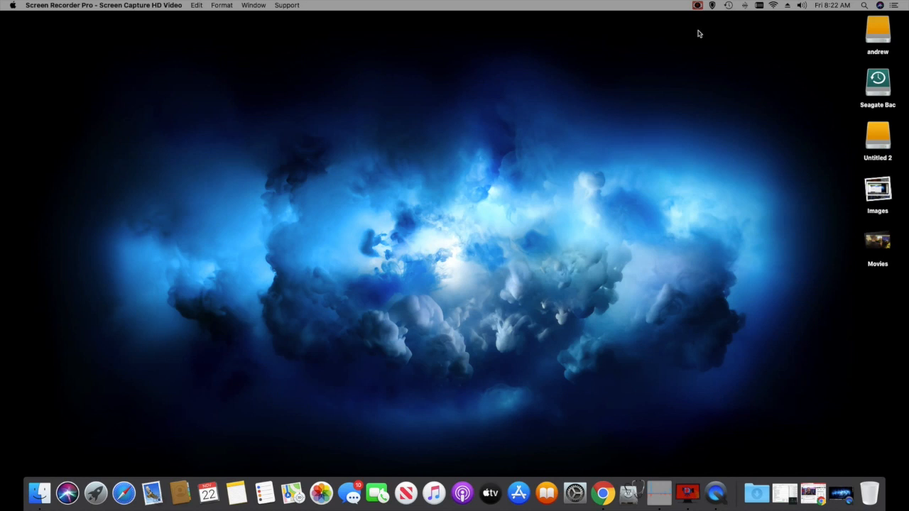
{"action": "mouse_move", "coordinate": [691, 27]}
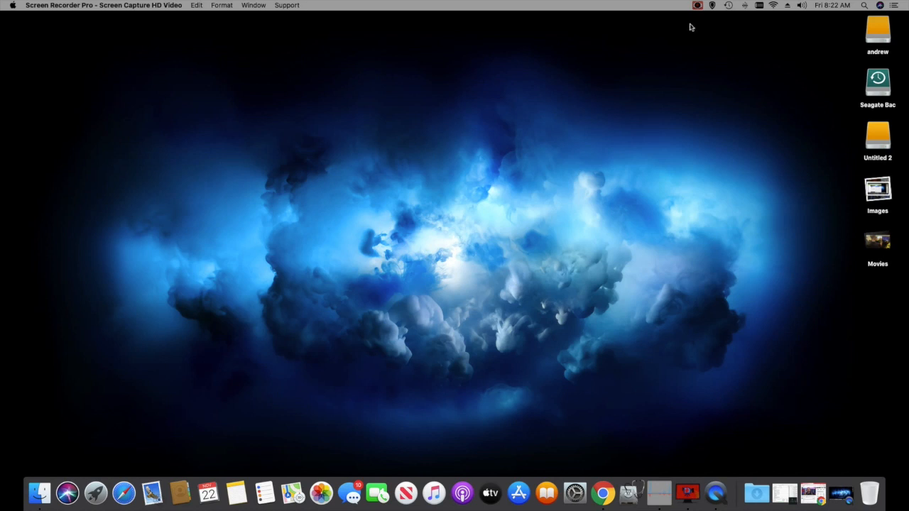
{"action": "mouse_move", "coordinate": [679, 23]}
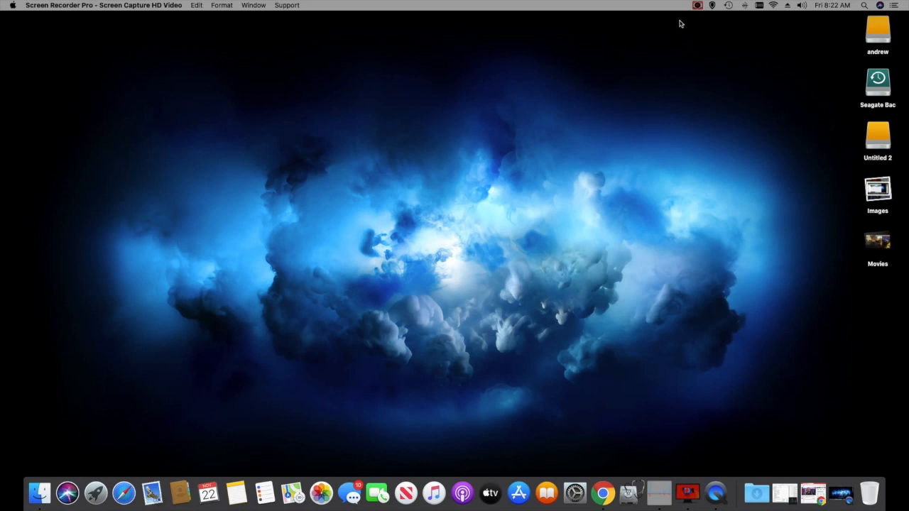